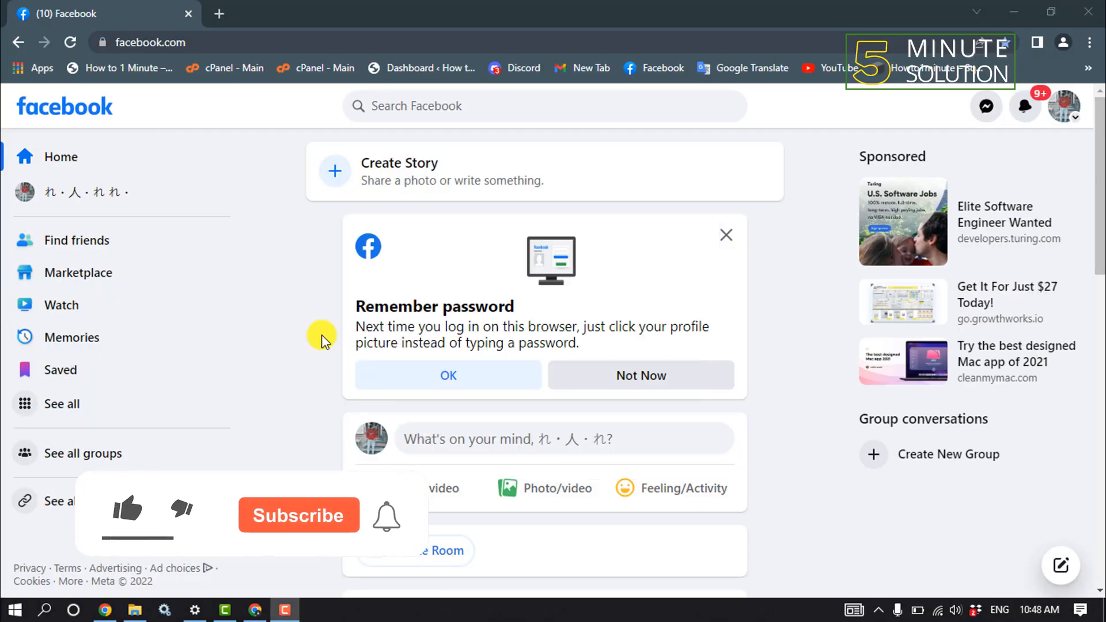
Step: Log out of Facebook and sign back in with the saved login details
left_click(127, 509)
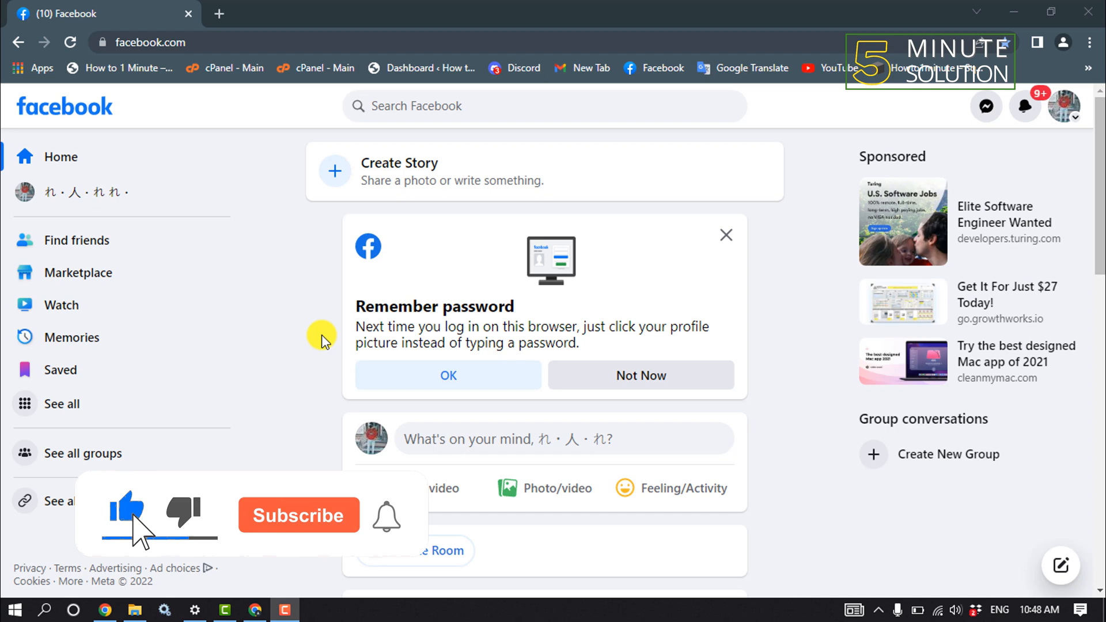
left_click(299, 515)
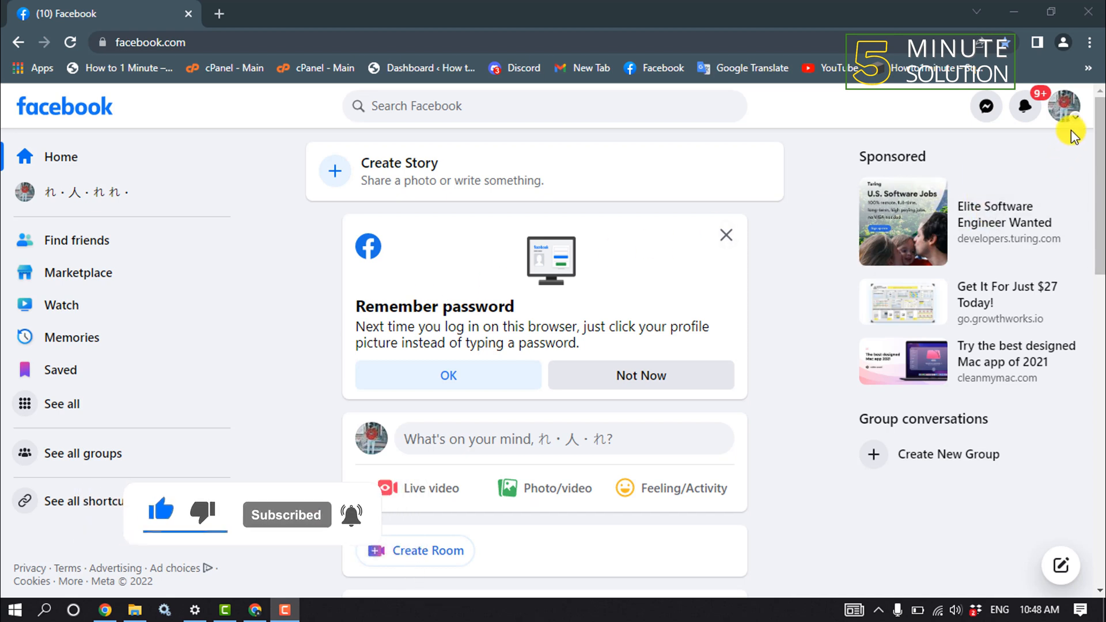
left_click(1066, 107)
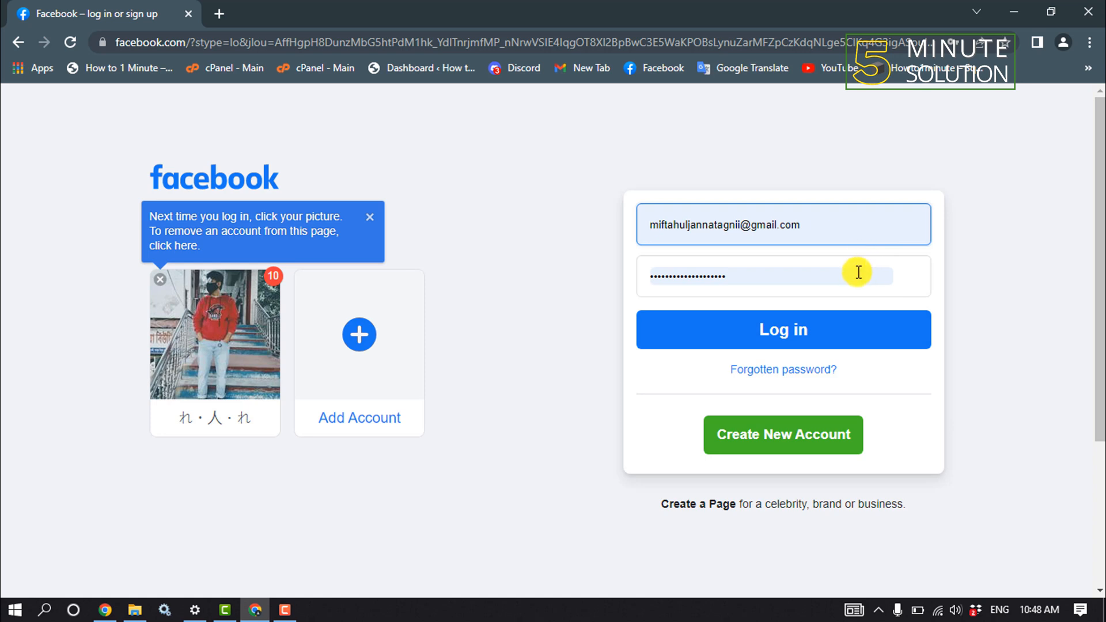
left_click(781, 329)
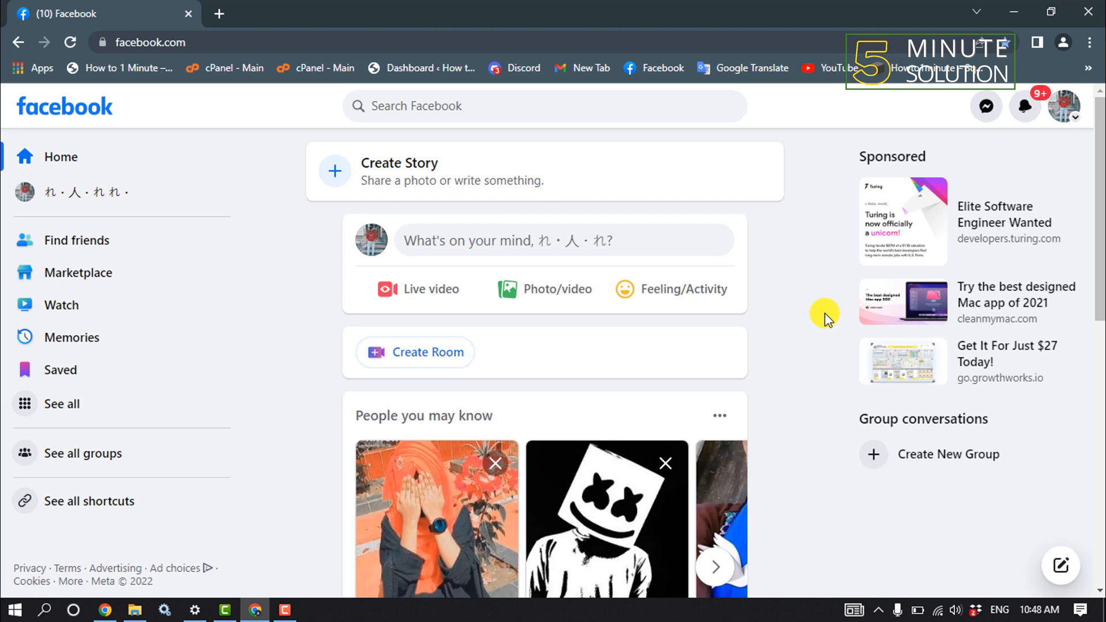
mouse_move(838, 326)
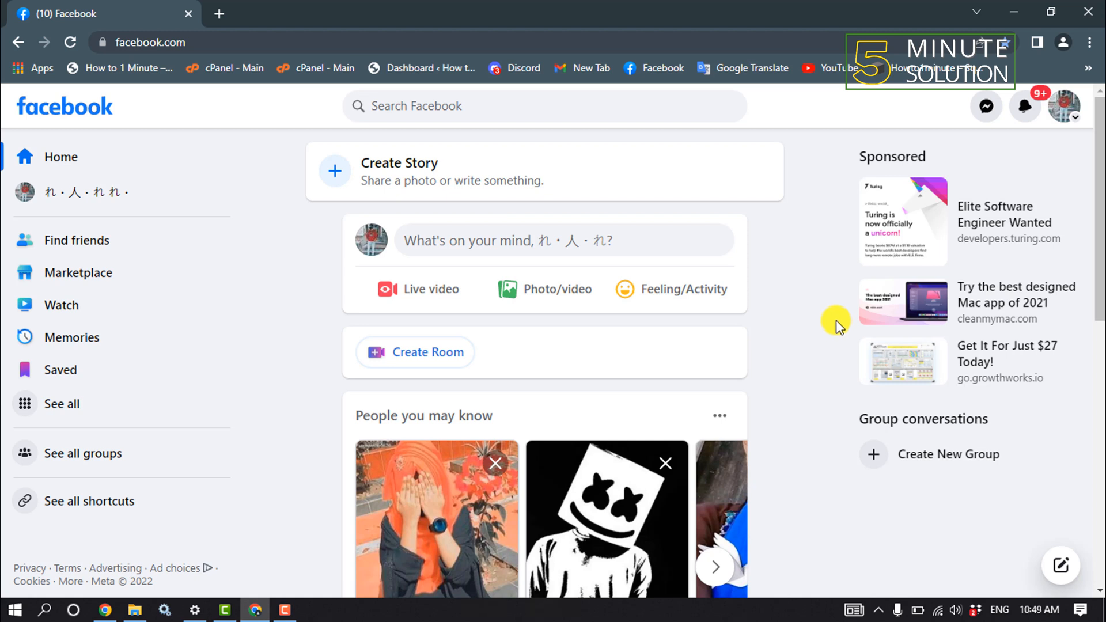
mouse_move(1071, 119)
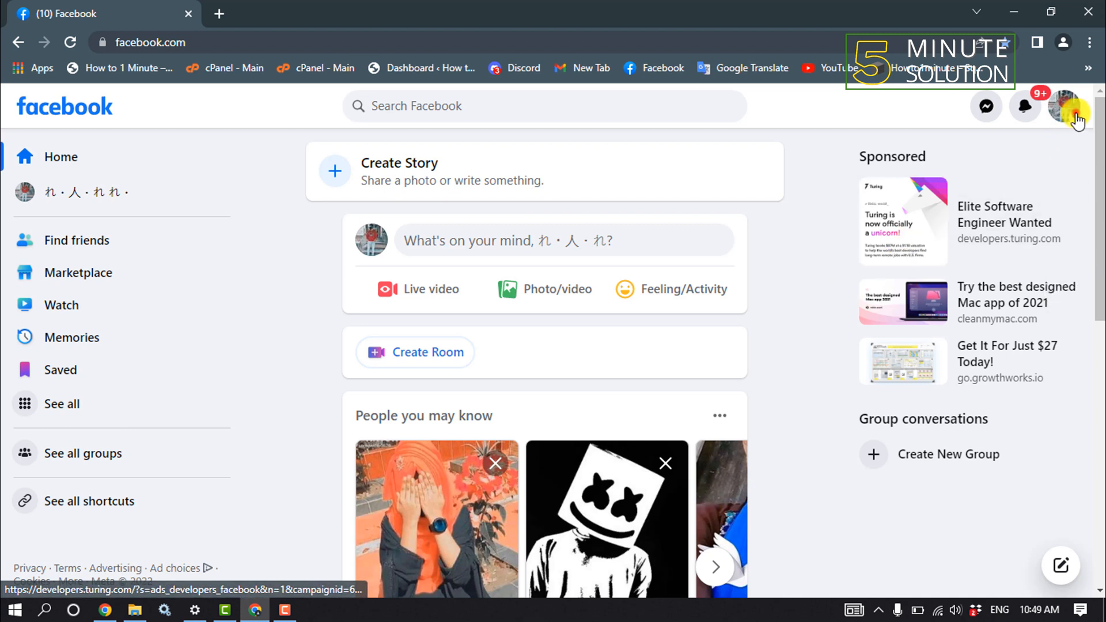
Step: Open Facebook Settings from Settings & privacy in the account menu
left_click(1068, 106)
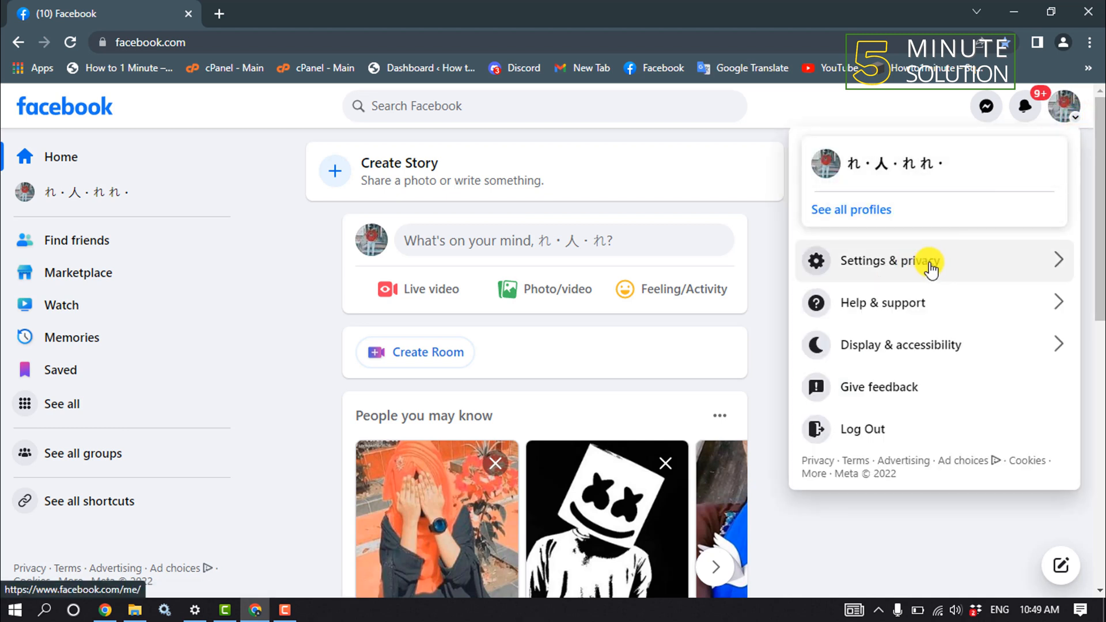
left_click(888, 261)
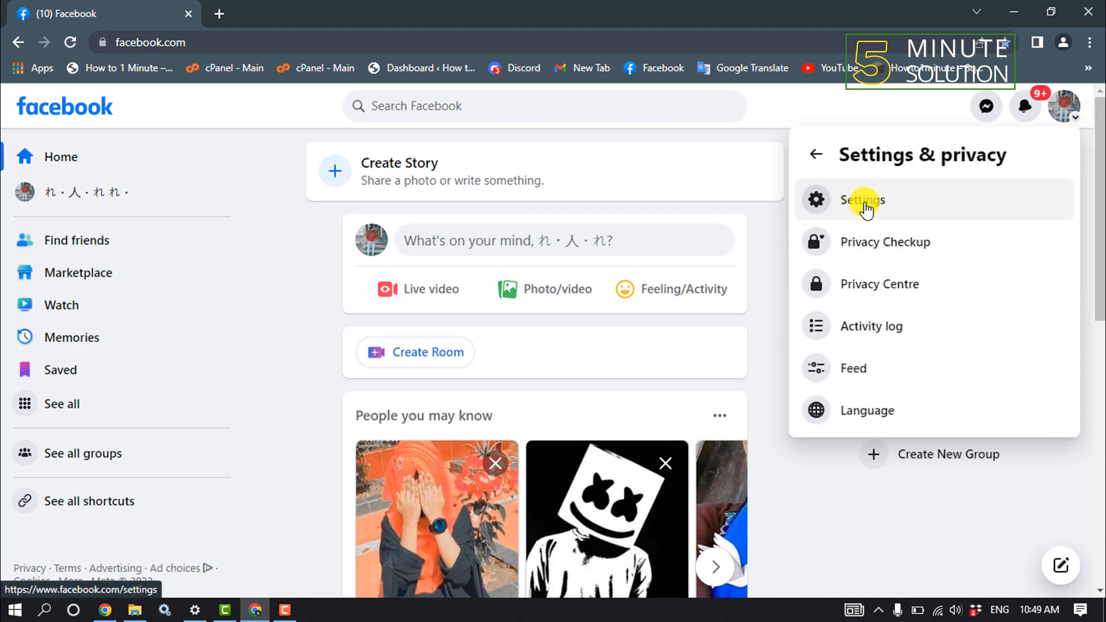
left_click(861, 200)
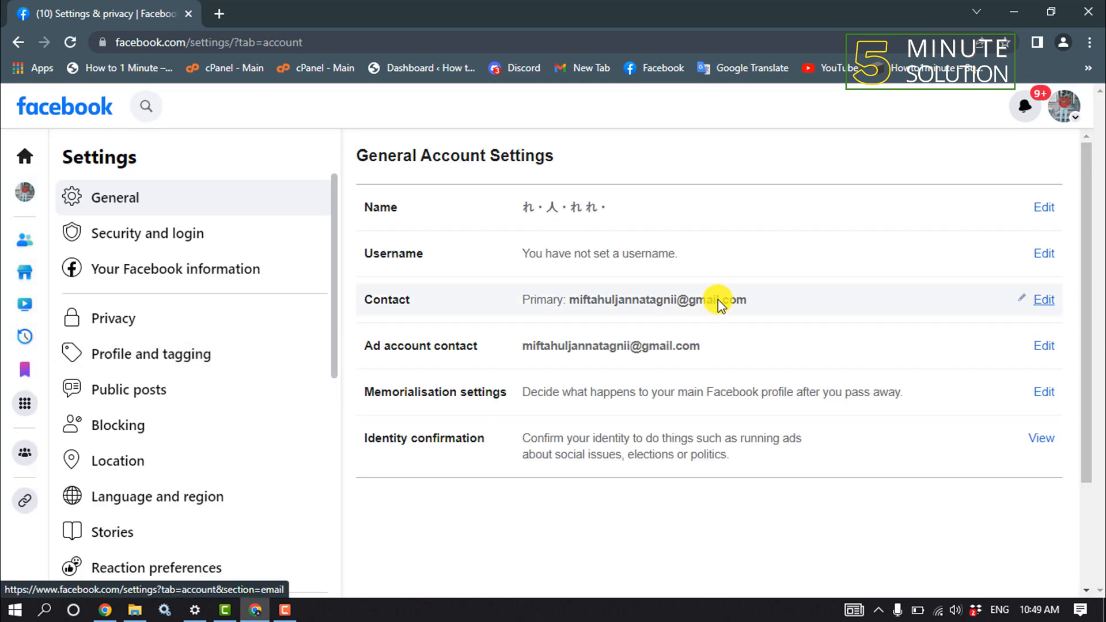
scroll("down", 3)
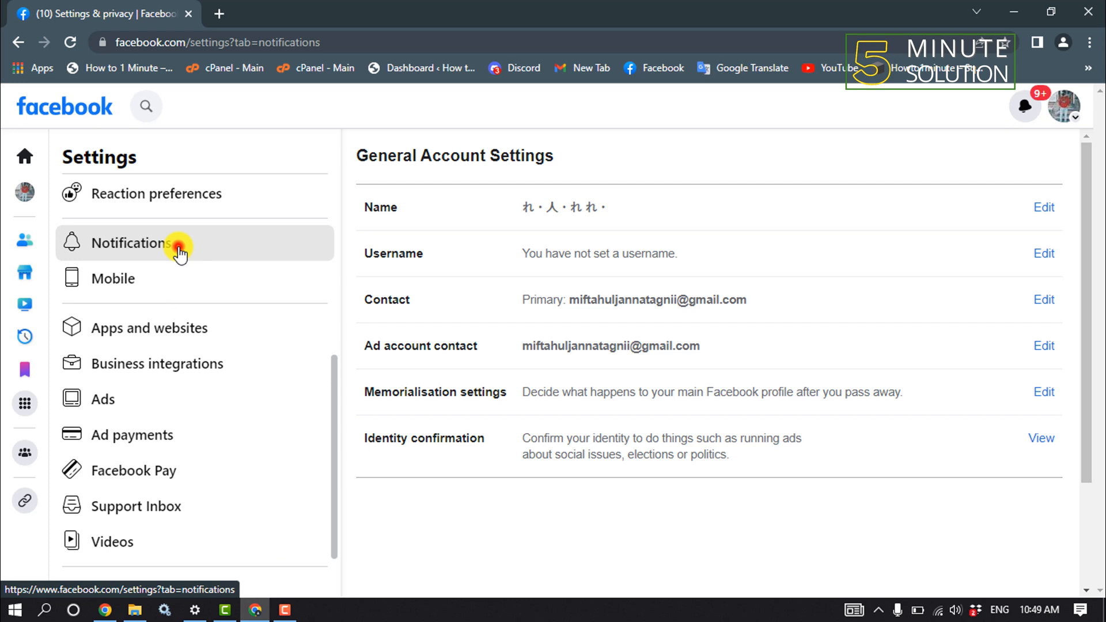
Step: In Notifications settings, switch Comments notifications to push
left_click(131, 242)
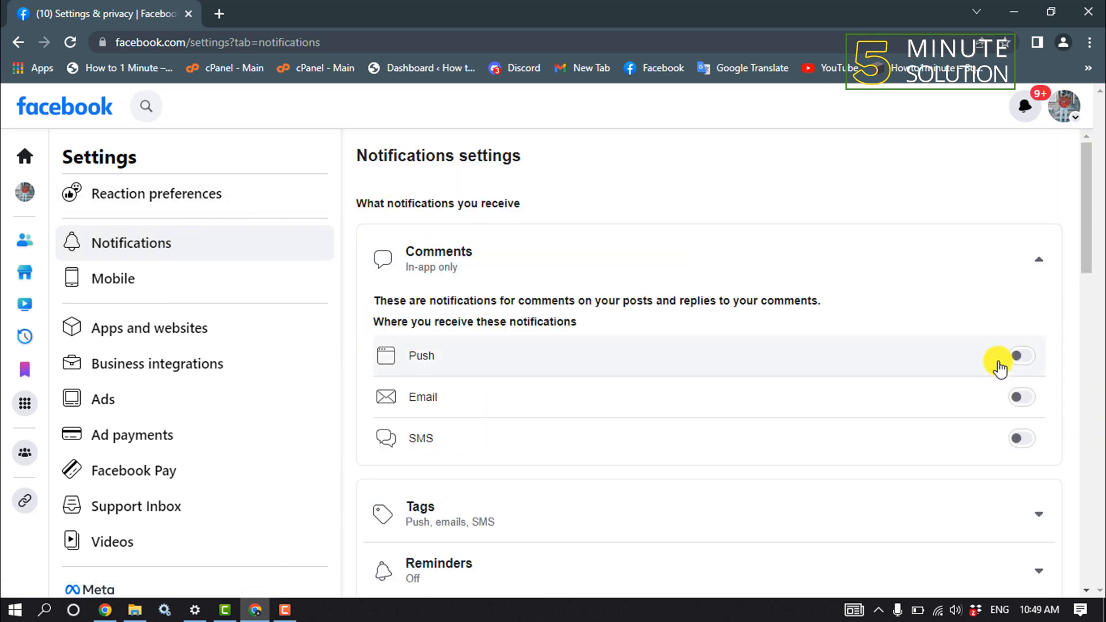
left_click(1020, 356)
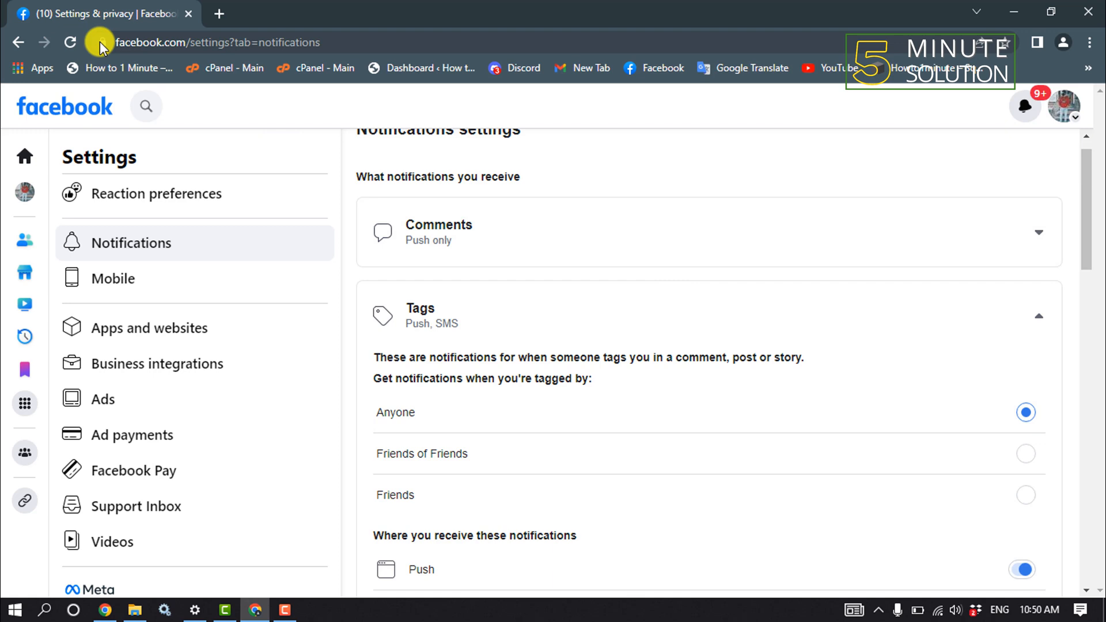
Step: Toggle facebook.com's Notifications permission from the padlock site-info panel
left_click(98, 43)
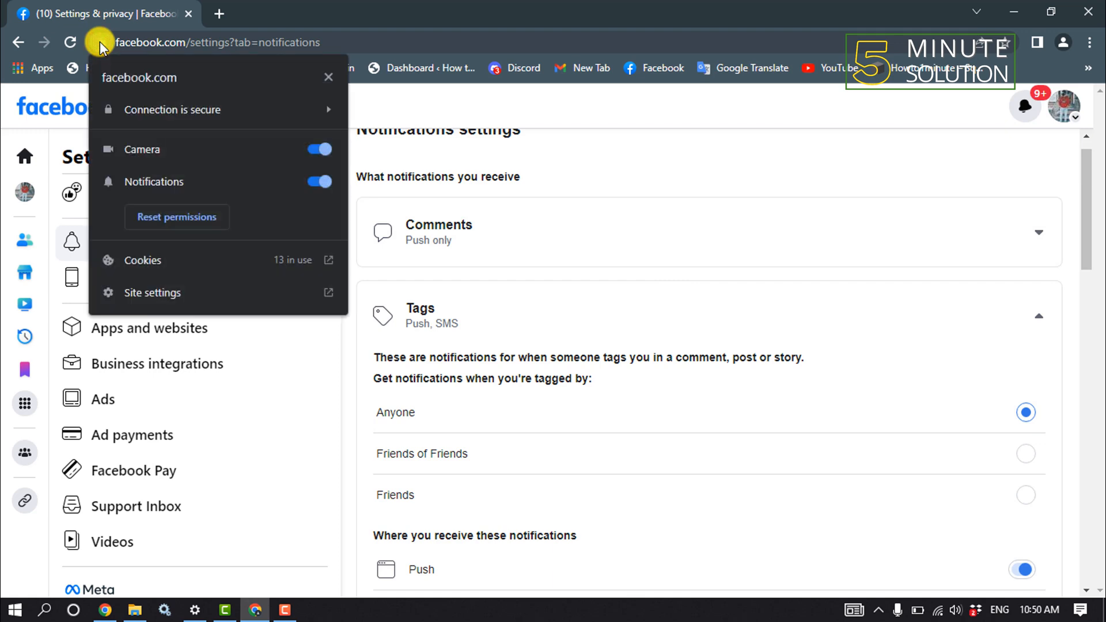
mouse_move(207, 196)
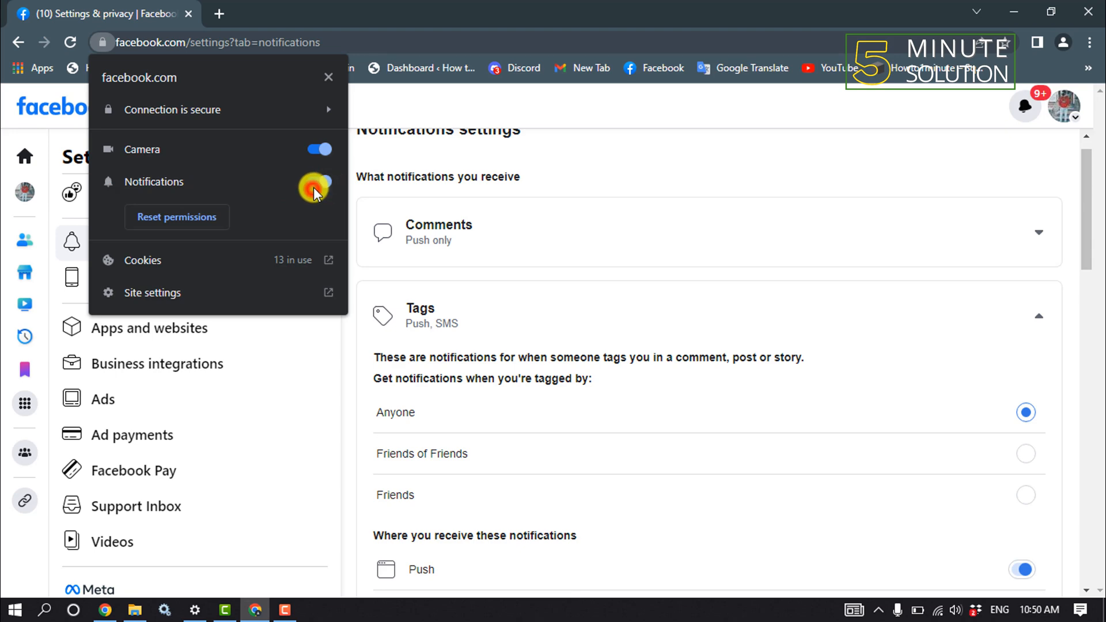
left_click(318, 182)
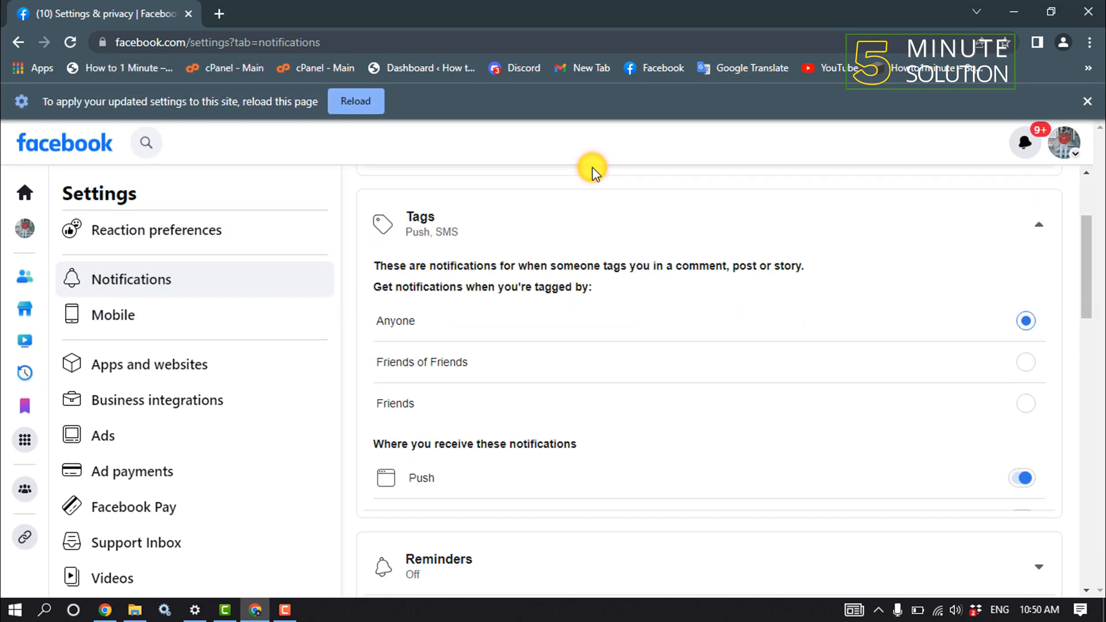
left_click(44, 609)
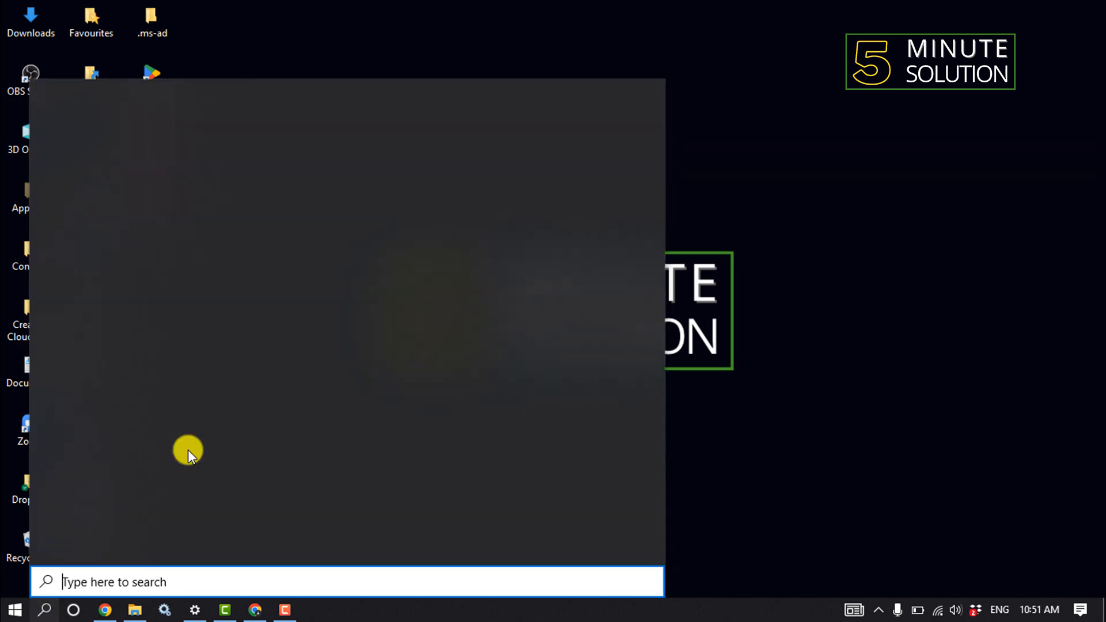
Step: Search Windows for "notification" to find notification settings
type("notificato")
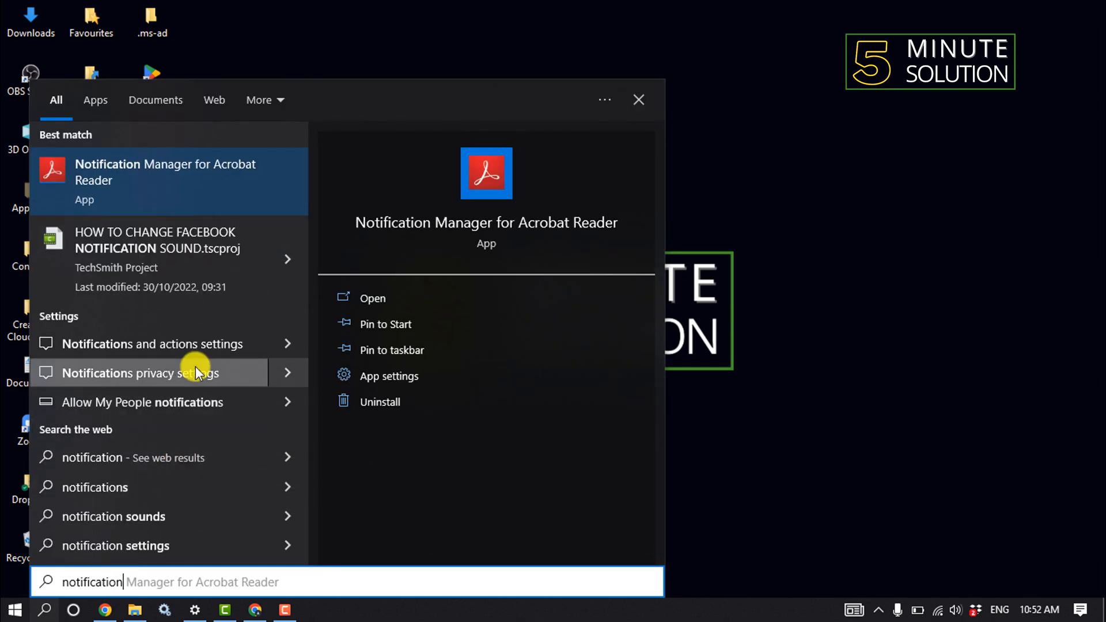
mouse_move(162, 349)
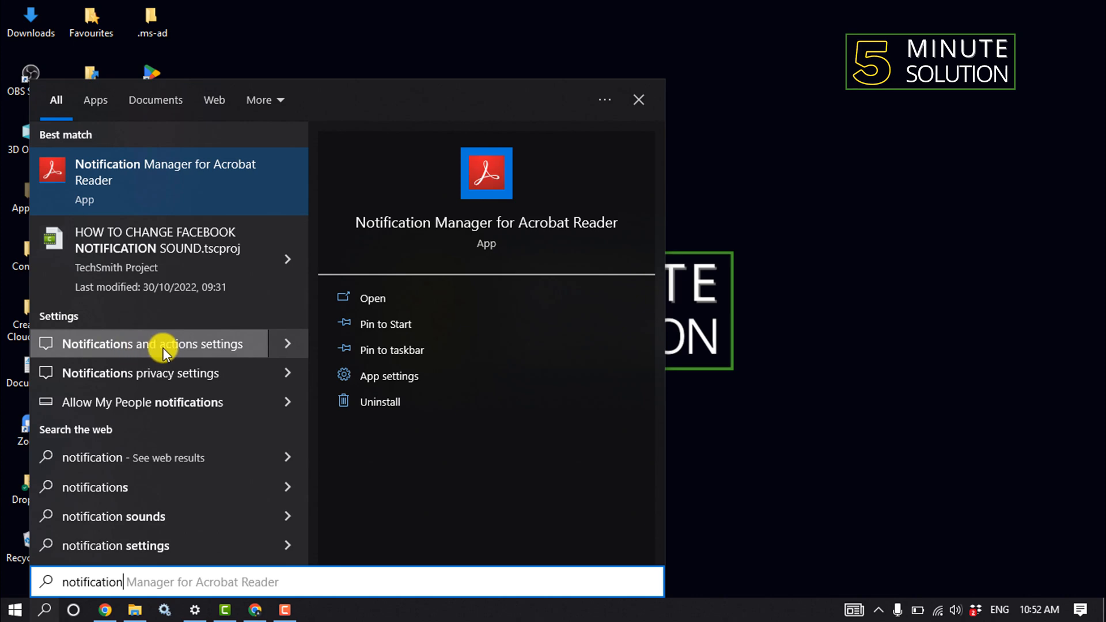
mouse_move(196, 351)
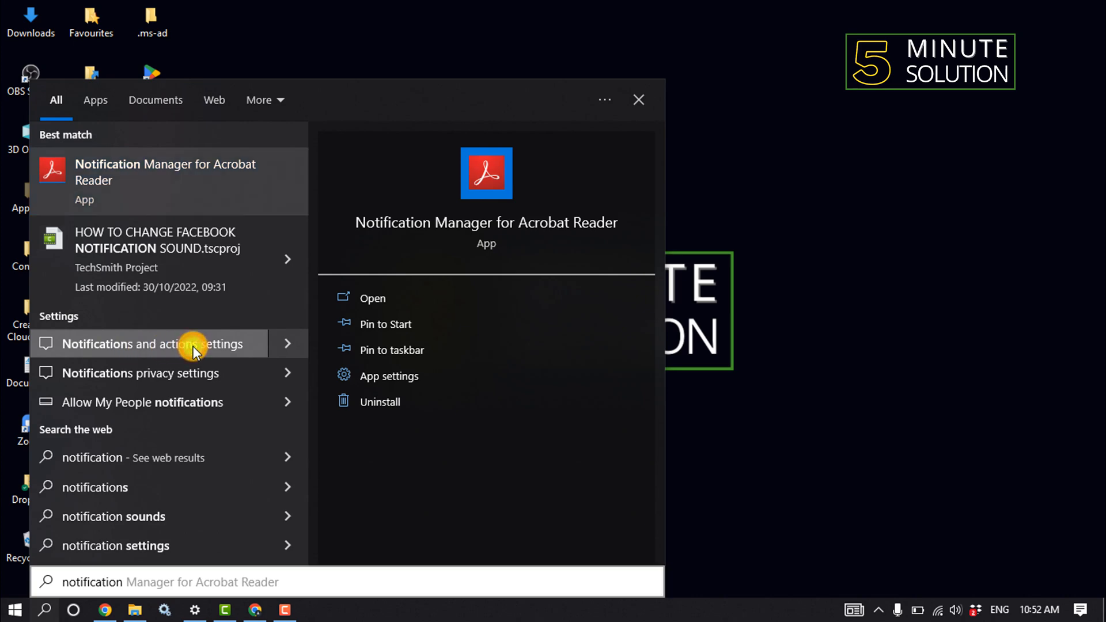
Step: Turn on Google Chrome's toggle in Notifications & actions settings
left_click(166, 343)
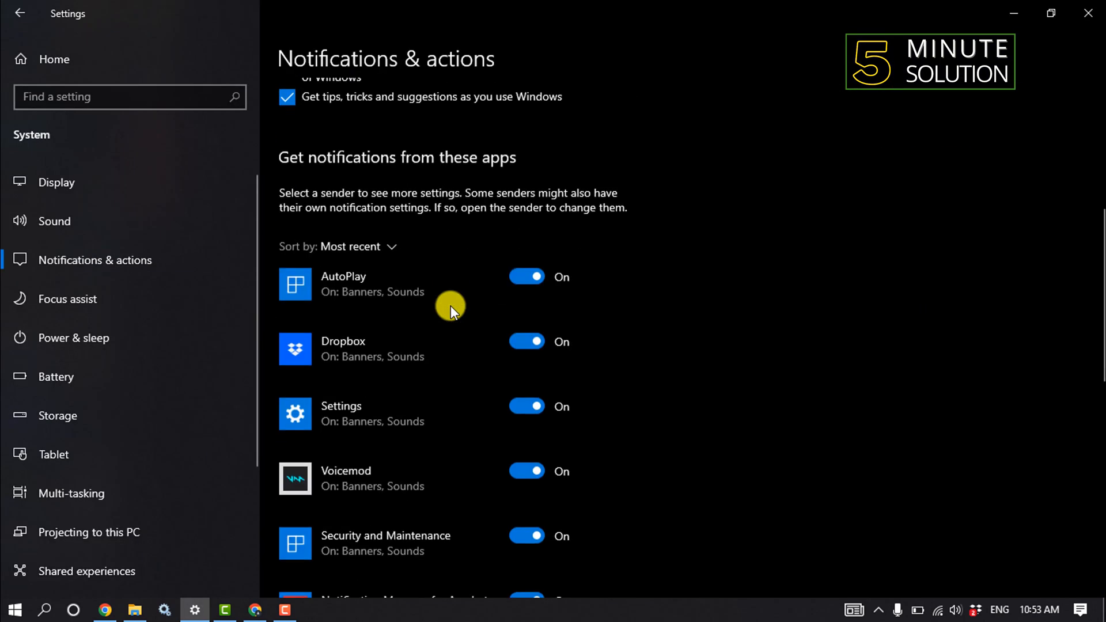
scroll("down", 3)
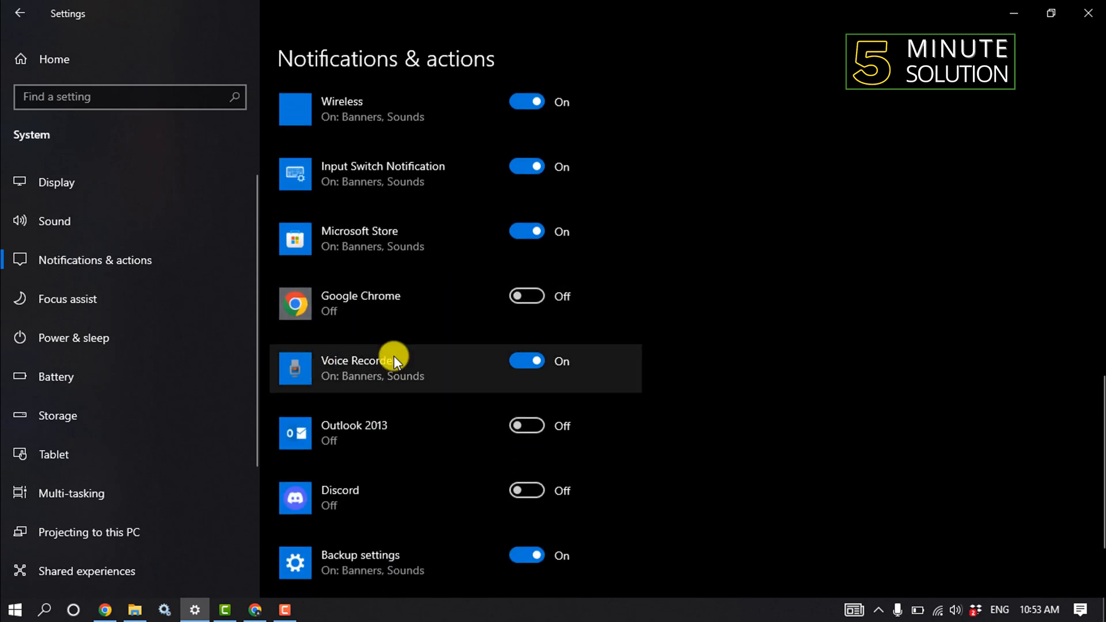
mouse_move(465, 304)
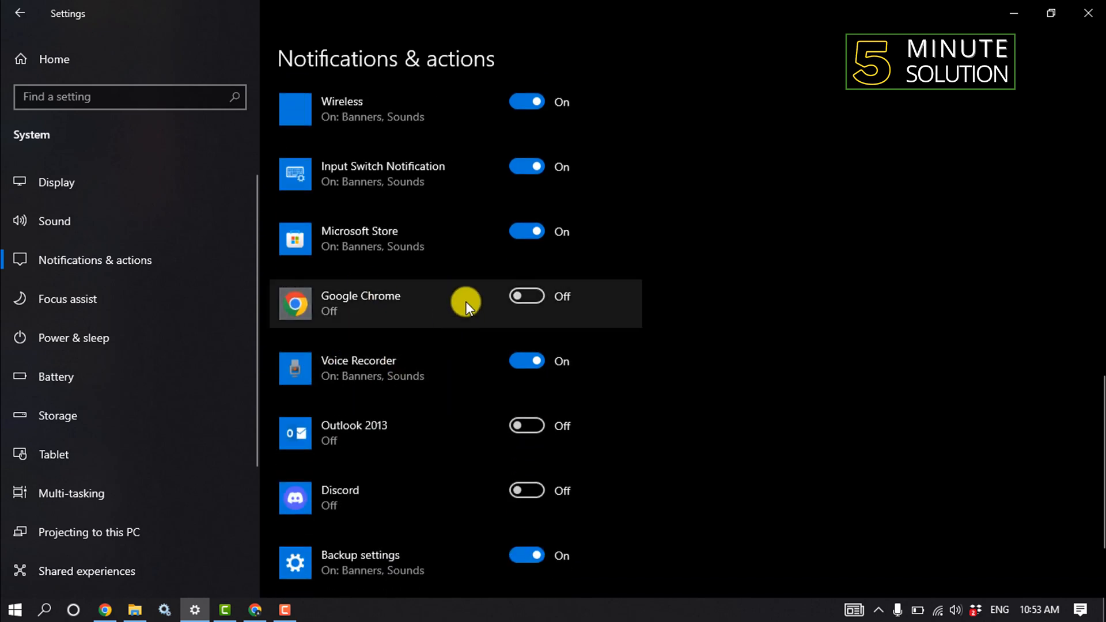
left_click(525, 296)
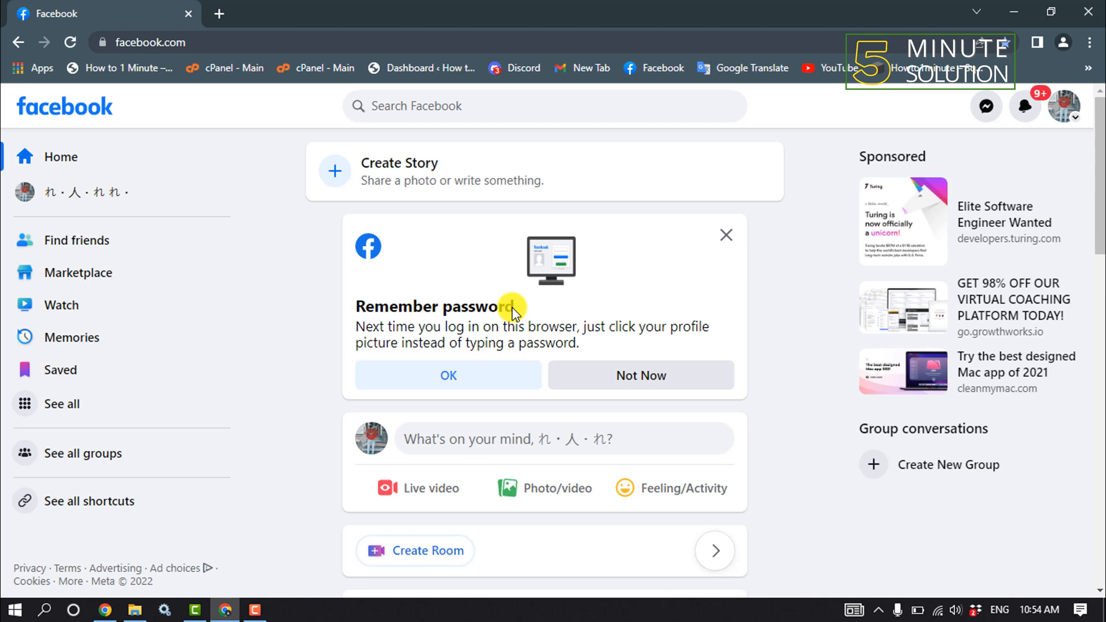
mouse_move(529, 310)
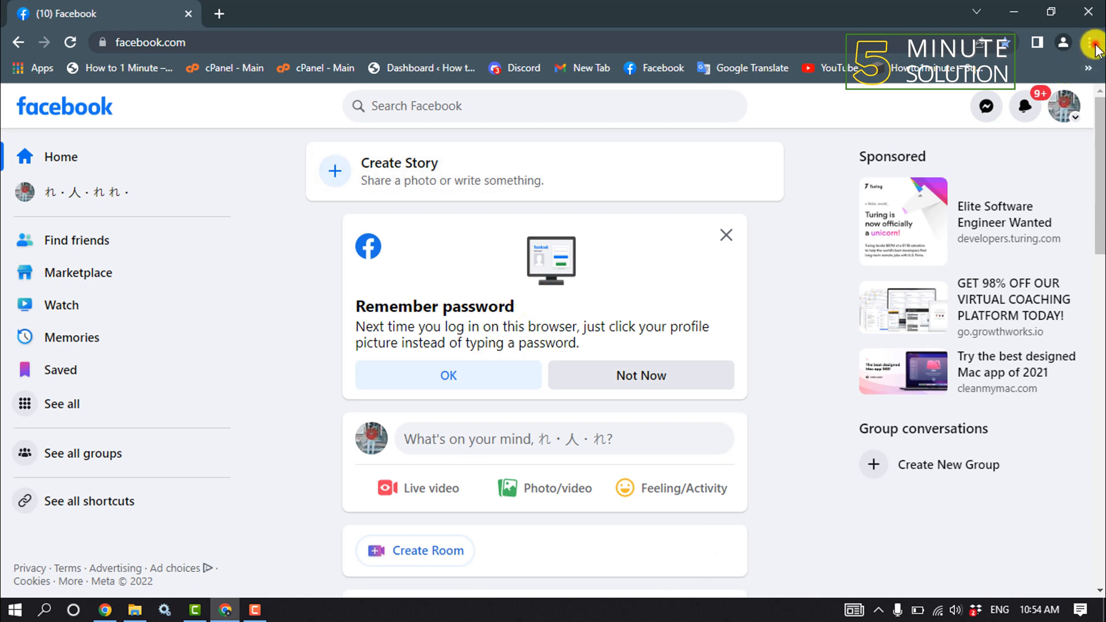
Step: Open Chrome Settings from the three-dot menu
left_click(1092, 42)
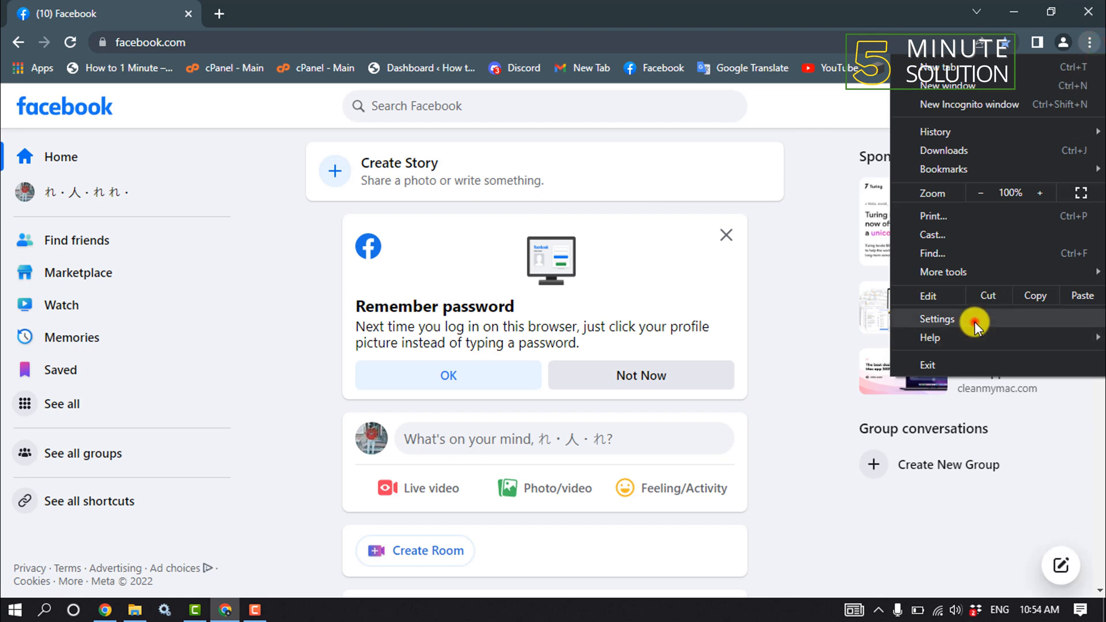
left_click(936, 318)
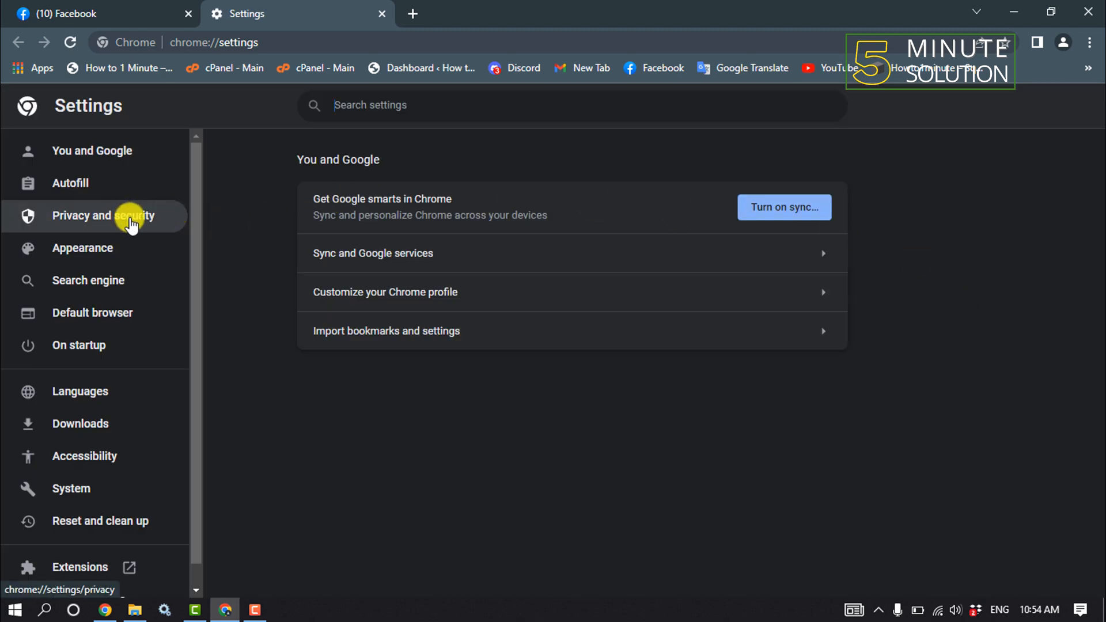
Step: Clear all-time cookies, site data and cached files via Privacy and security
left_click(103, 215)
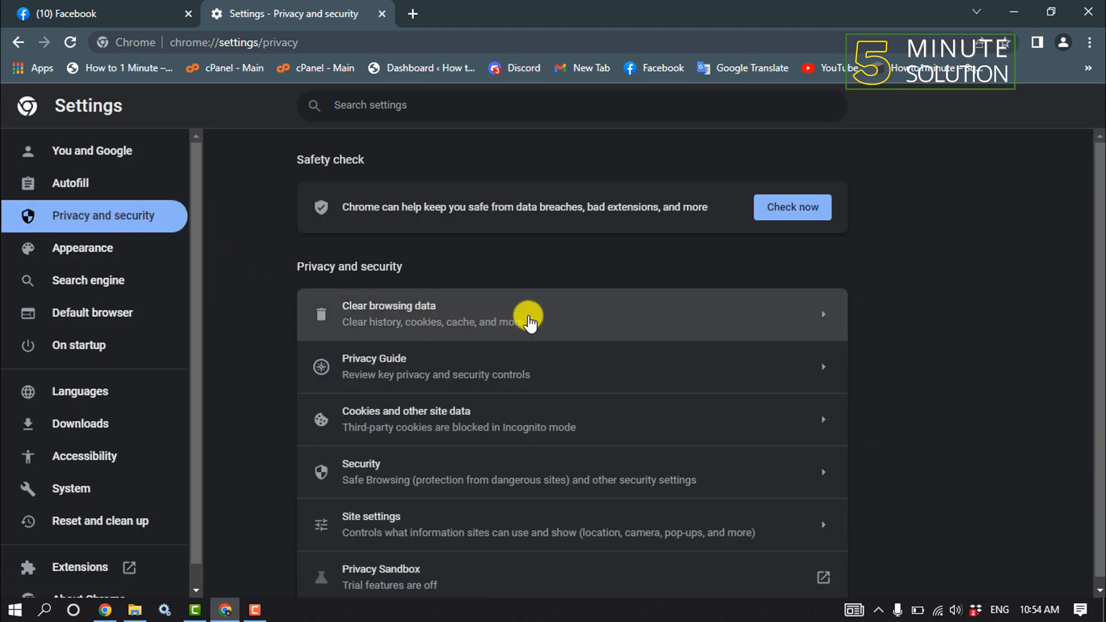
left_click(530, 314)
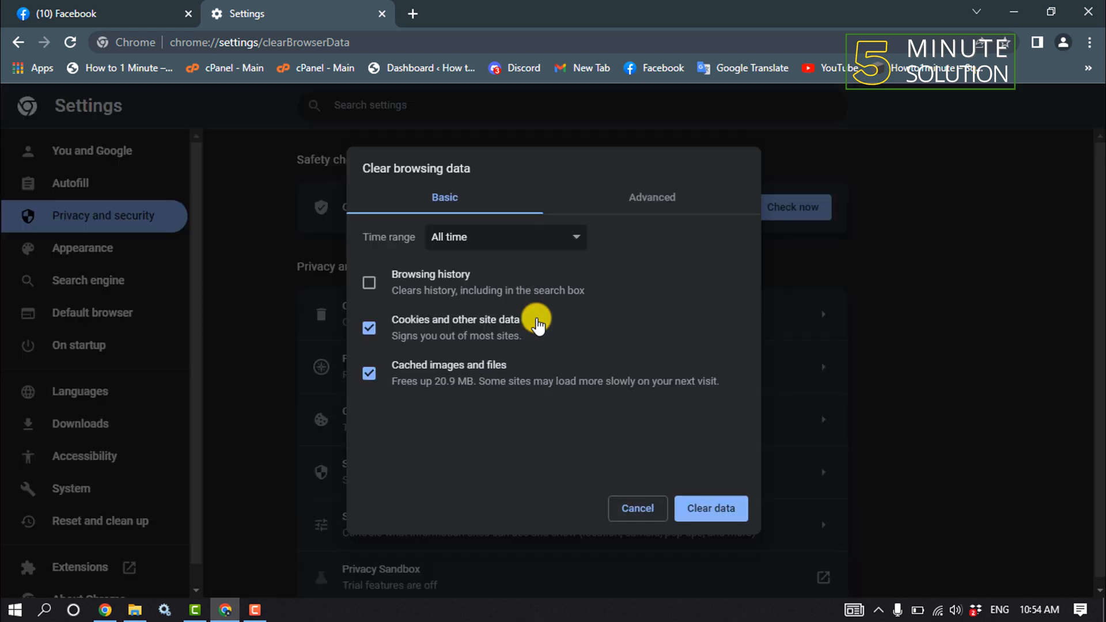
mouse_move(396, 368)
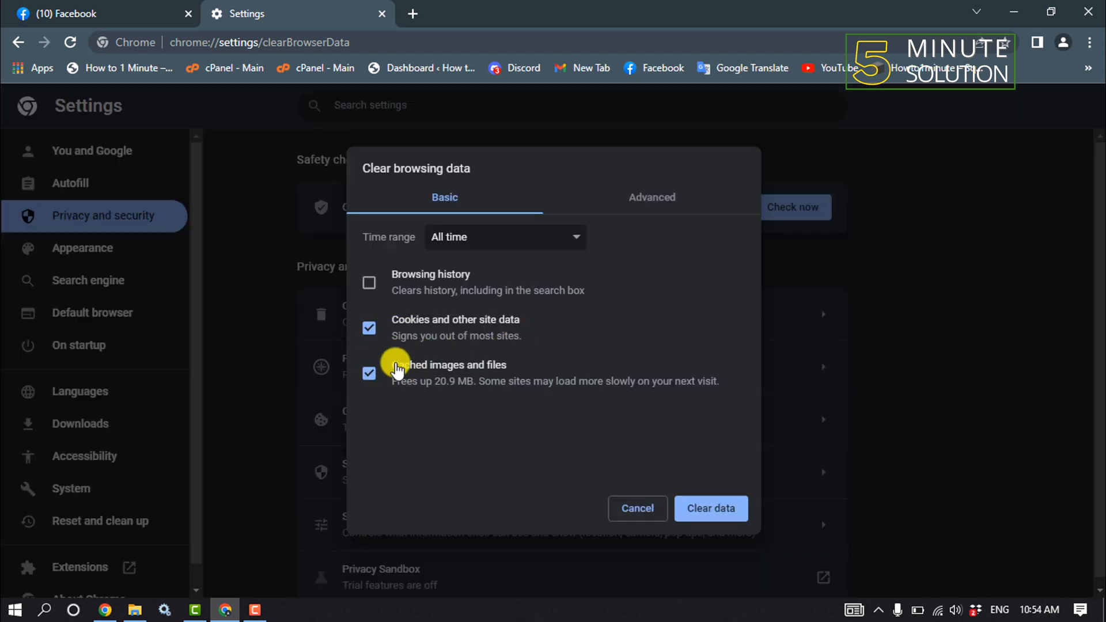
left_click(505, 237)
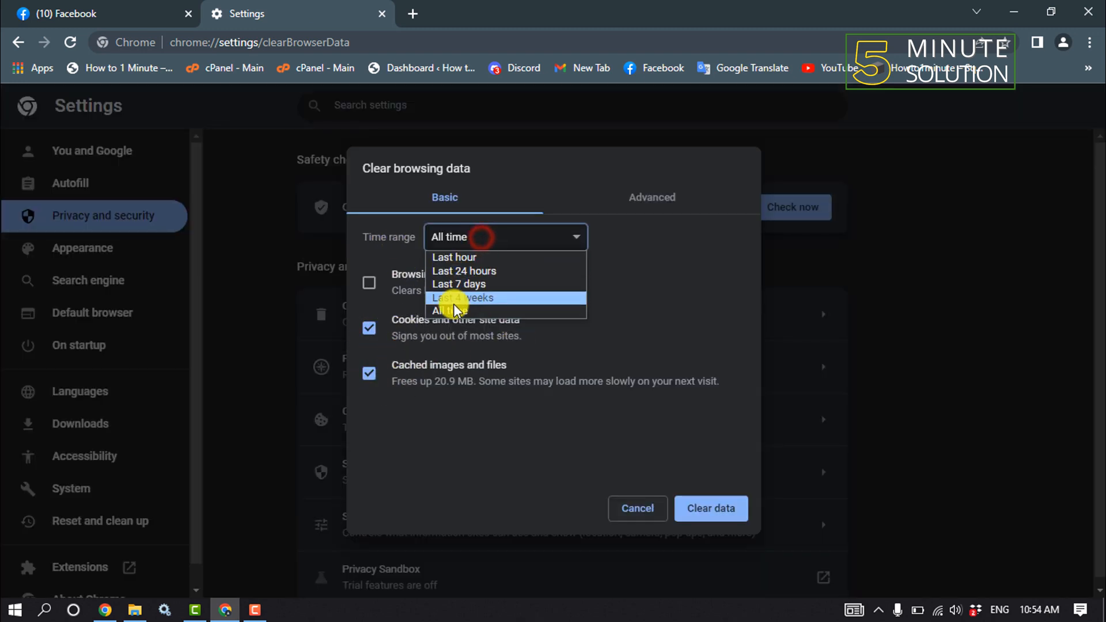
left_click(456, 311)
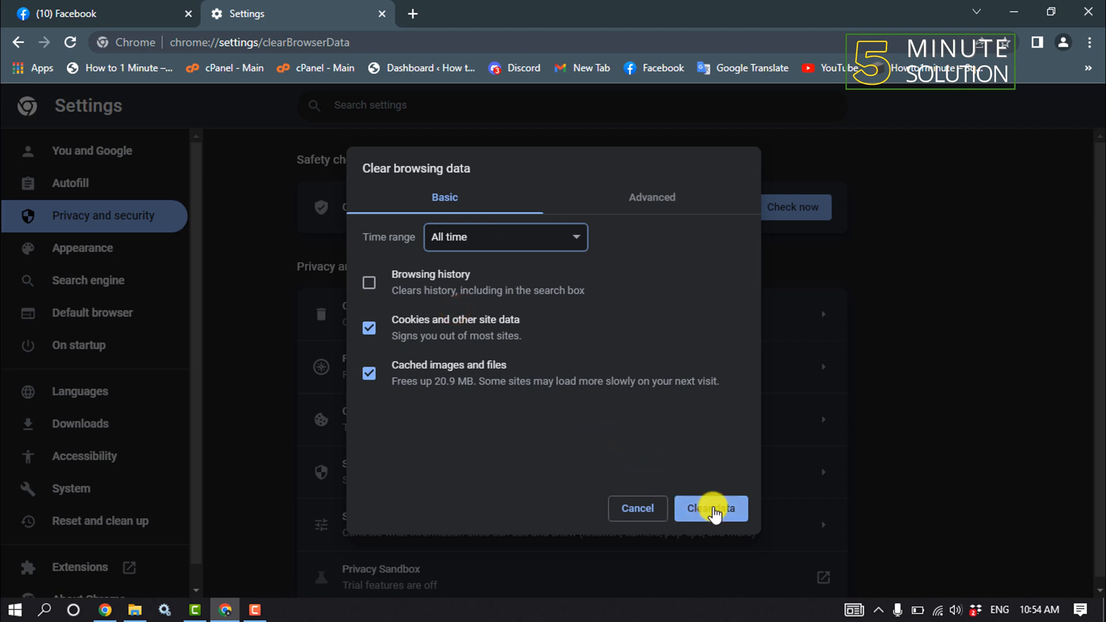
left_click(710, 508)
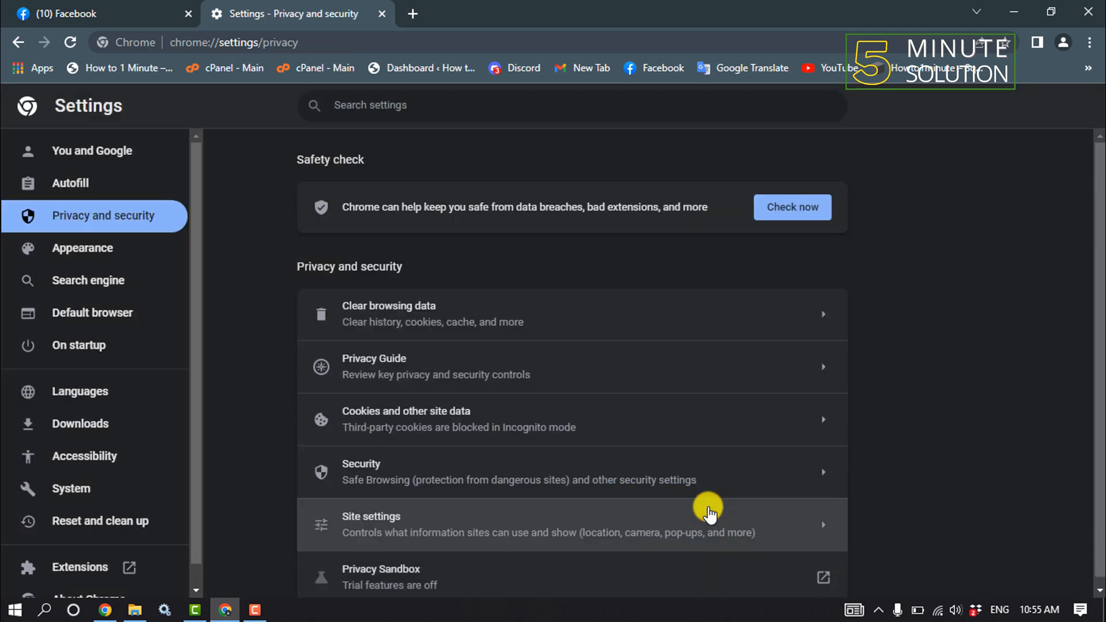
mouse_move(493, 429)
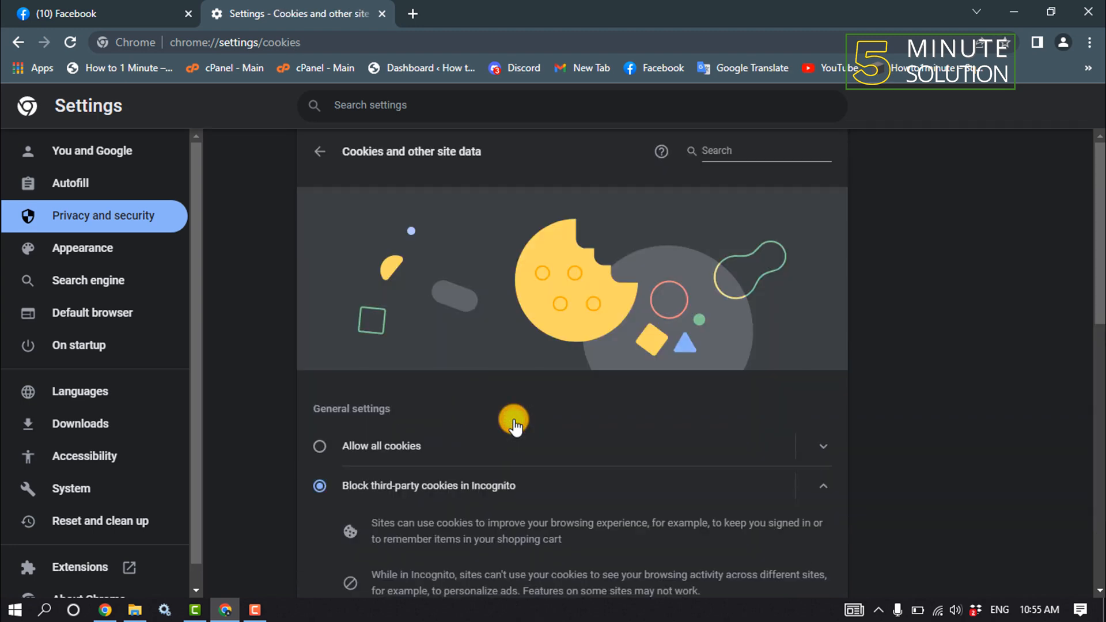
Step: Search all site data for "facebook" and clear facebook.com's data and permissions
scroll("down", 3)
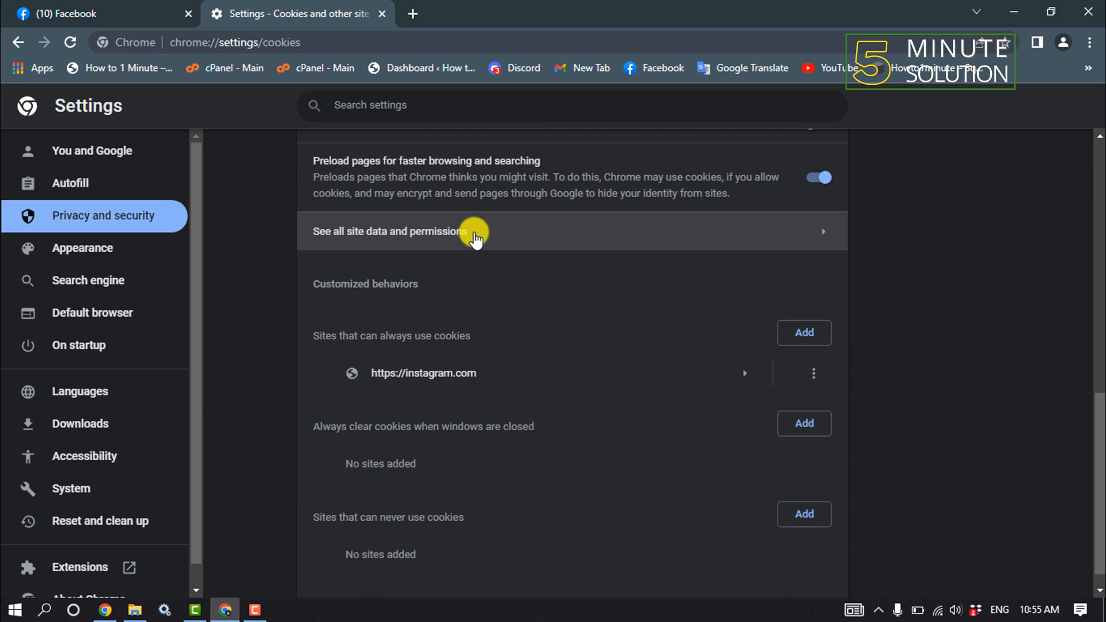
left_click(388, 230)
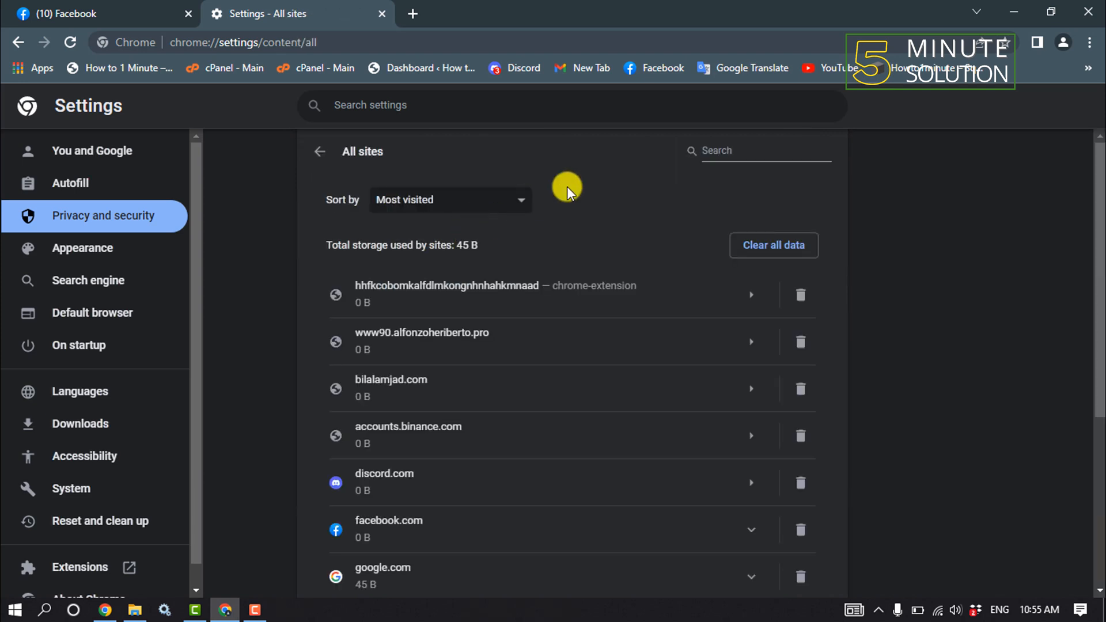
type("f")
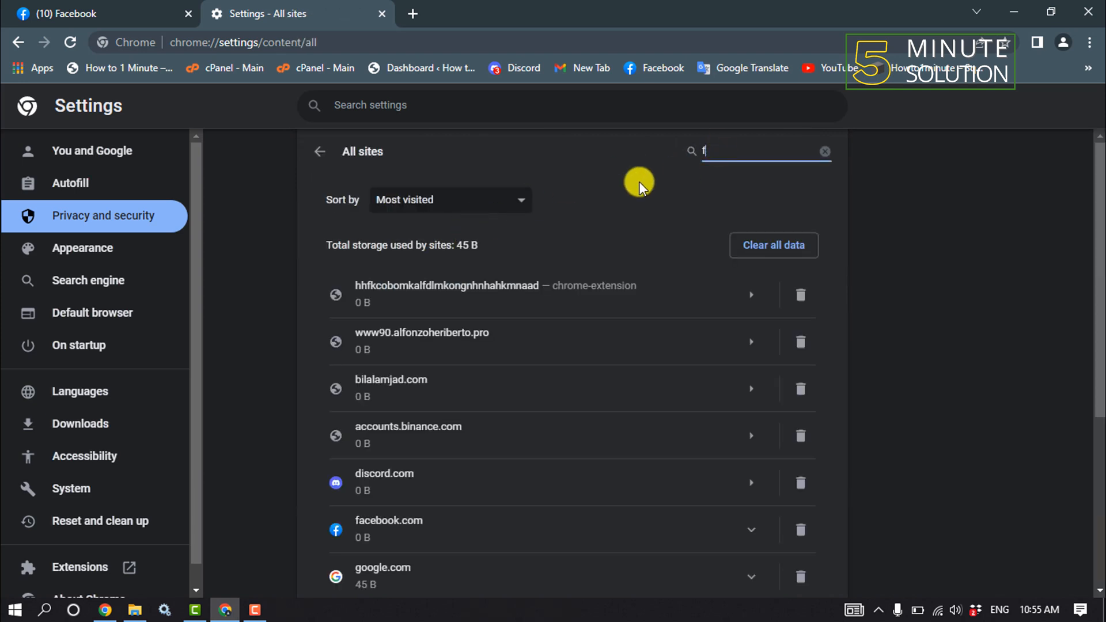
type("acebook")
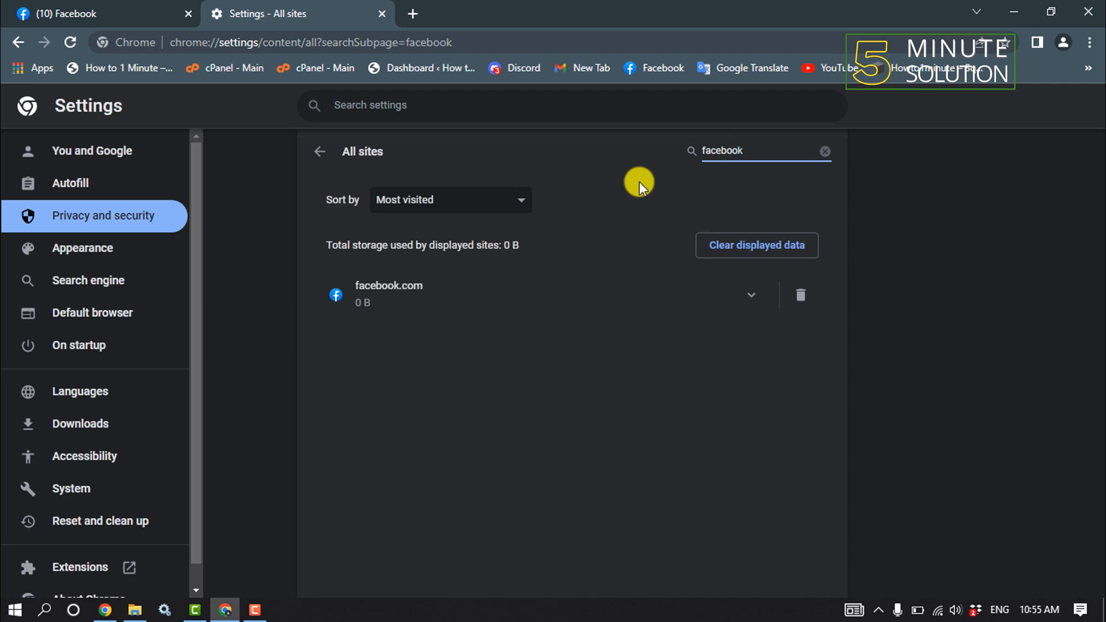
mouse_move(318, 293)
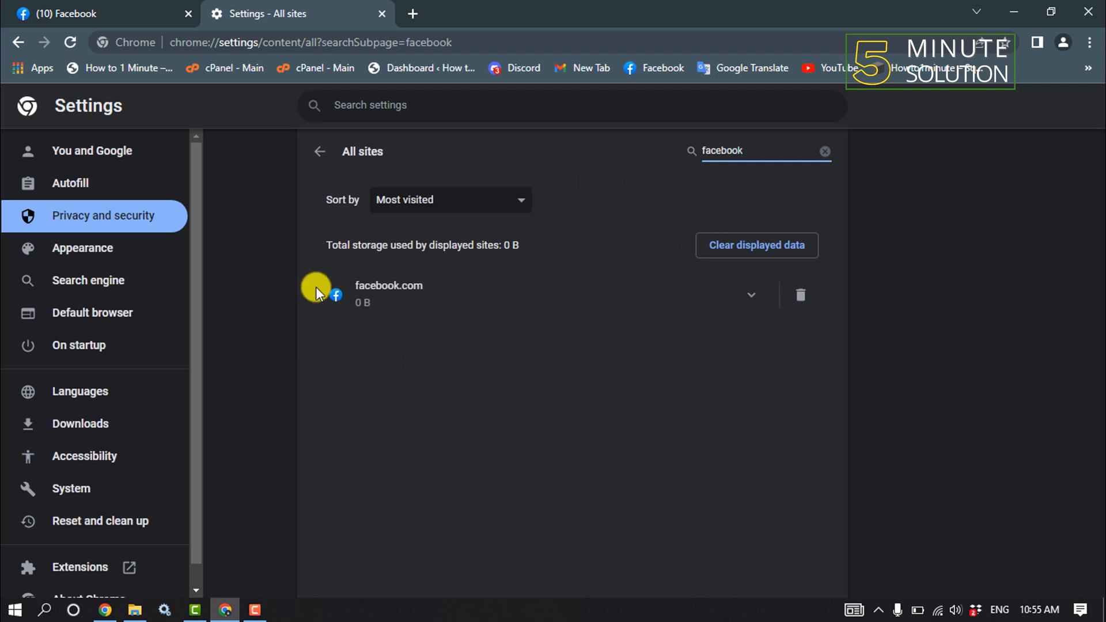
mouse_move(840, 323)
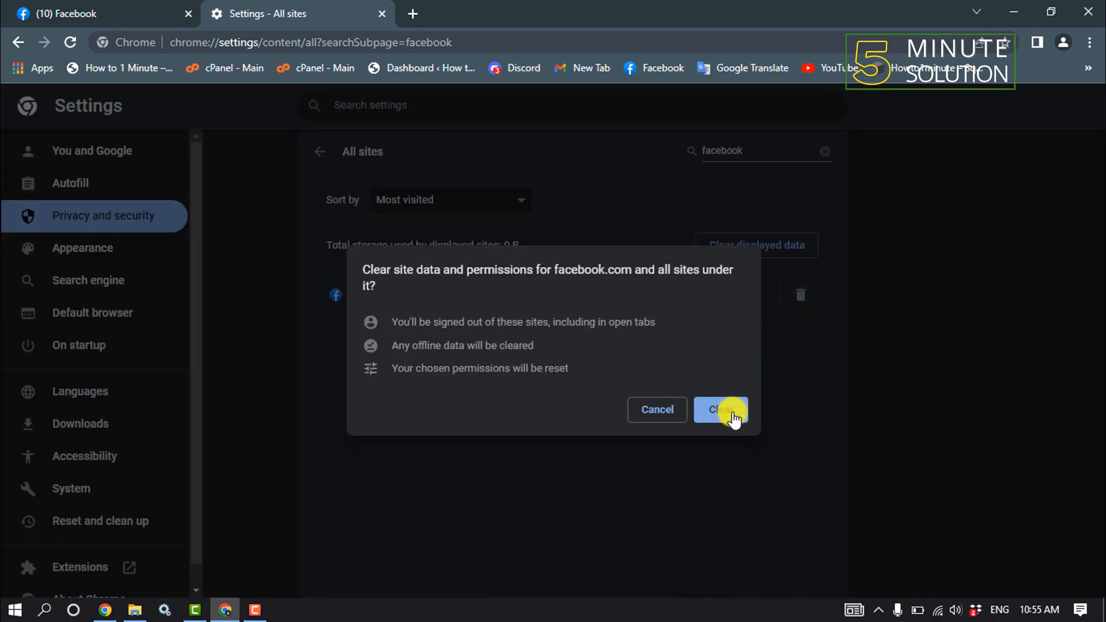
left_click(720, 410)
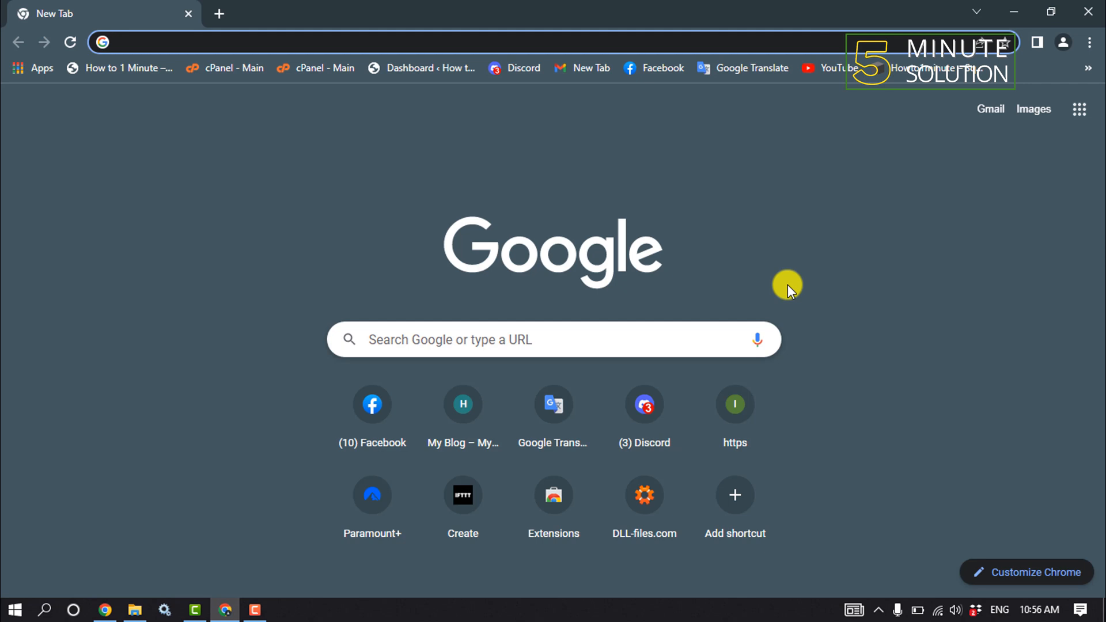
left_click(282, 42)
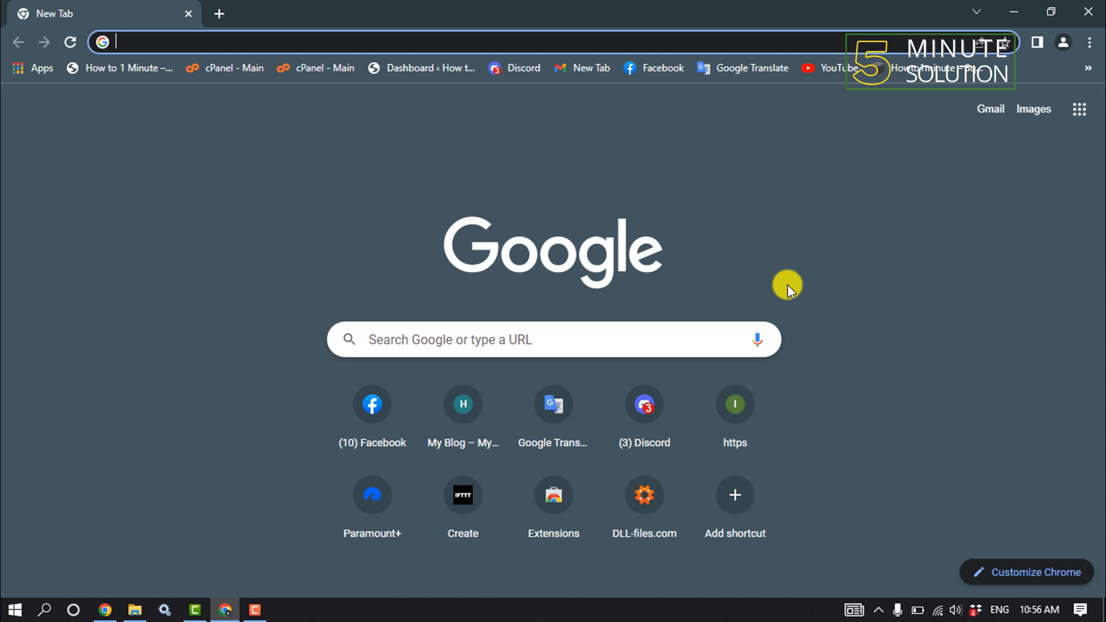